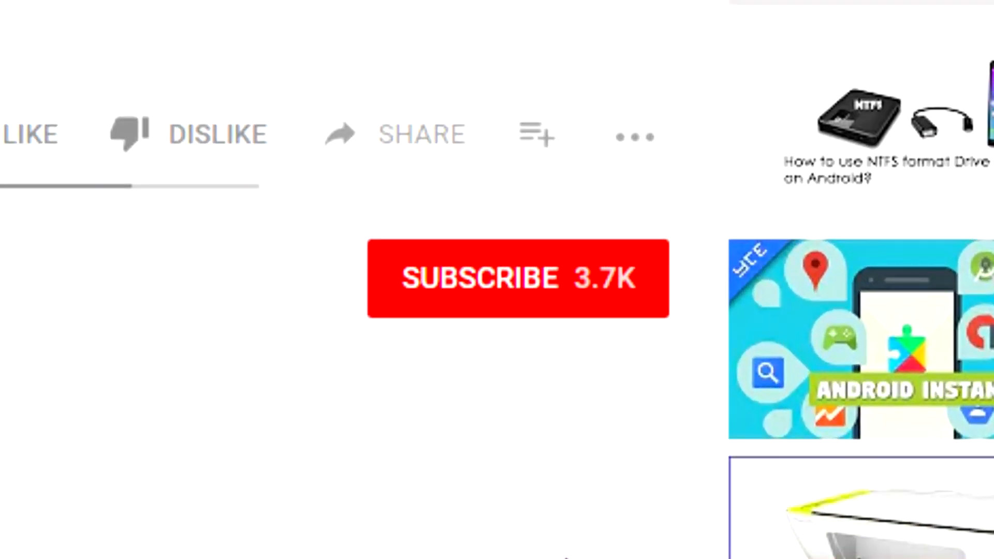
- Switch on Dark theme under Settings > General and return to the Home feed
click(517, 277)
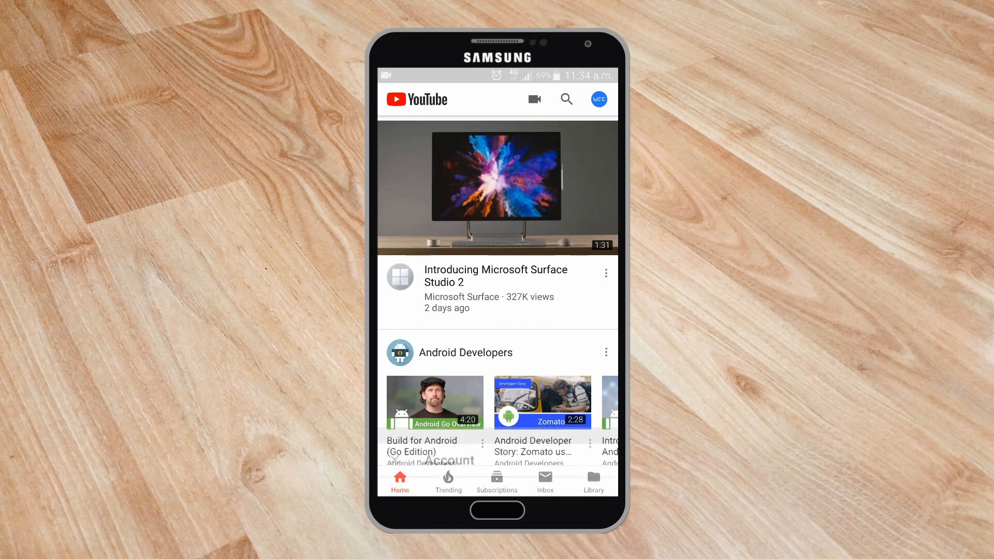
click(598, 99)
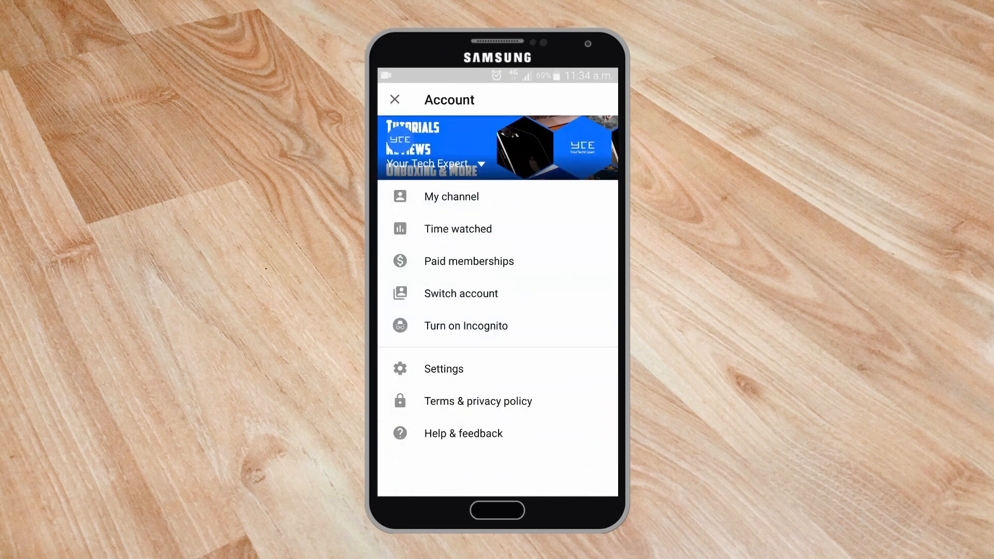
click(443, 368)
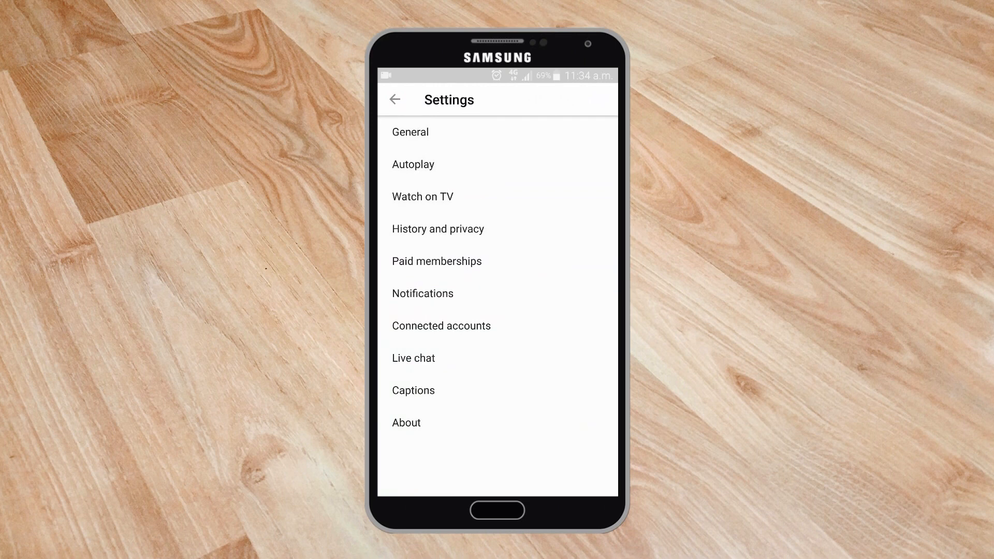
click(410, 132)
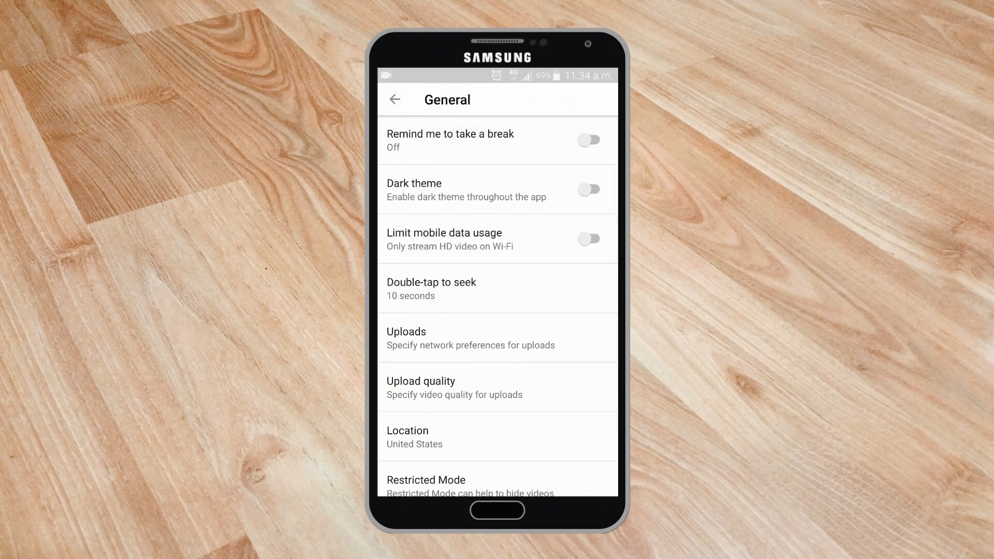
click(586, 189)
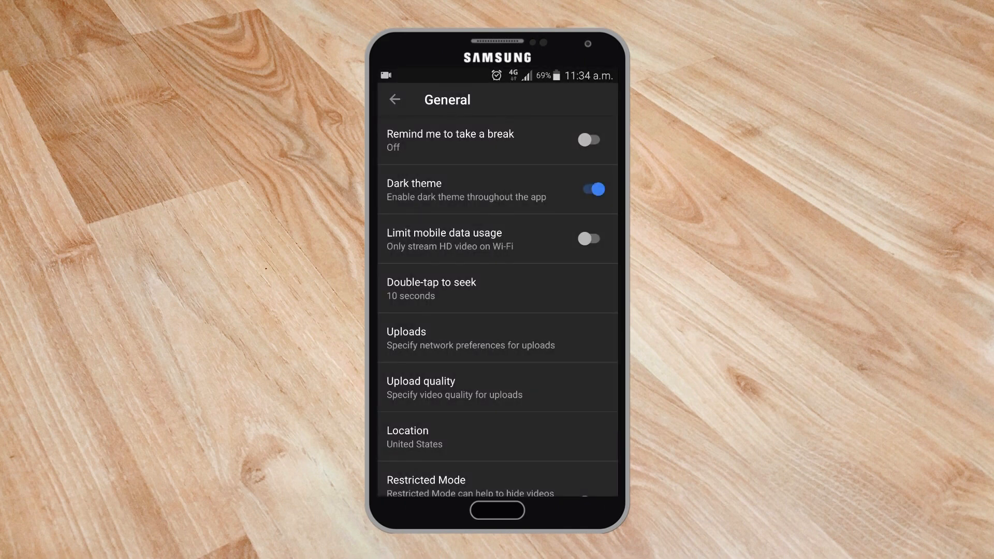
click(394, 99)
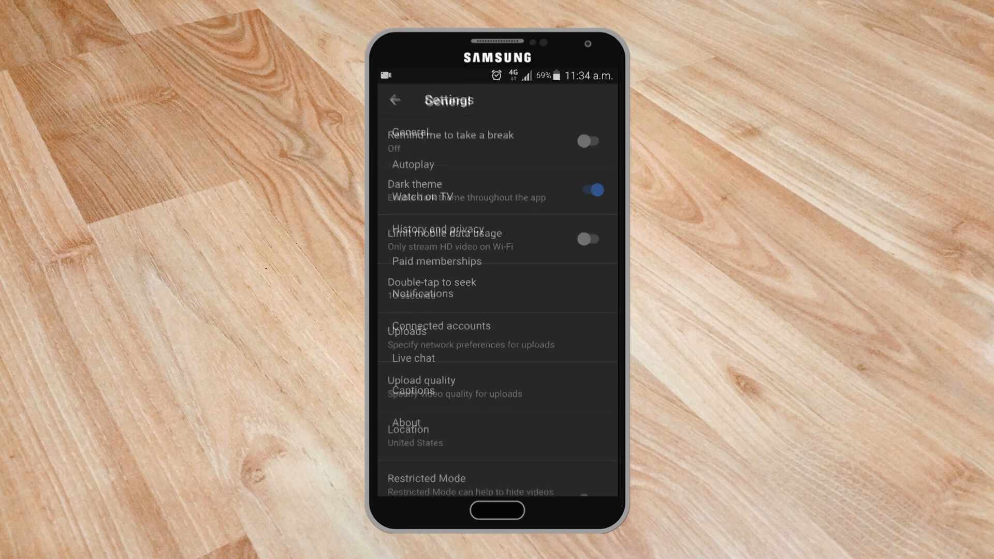
click(395, 100)
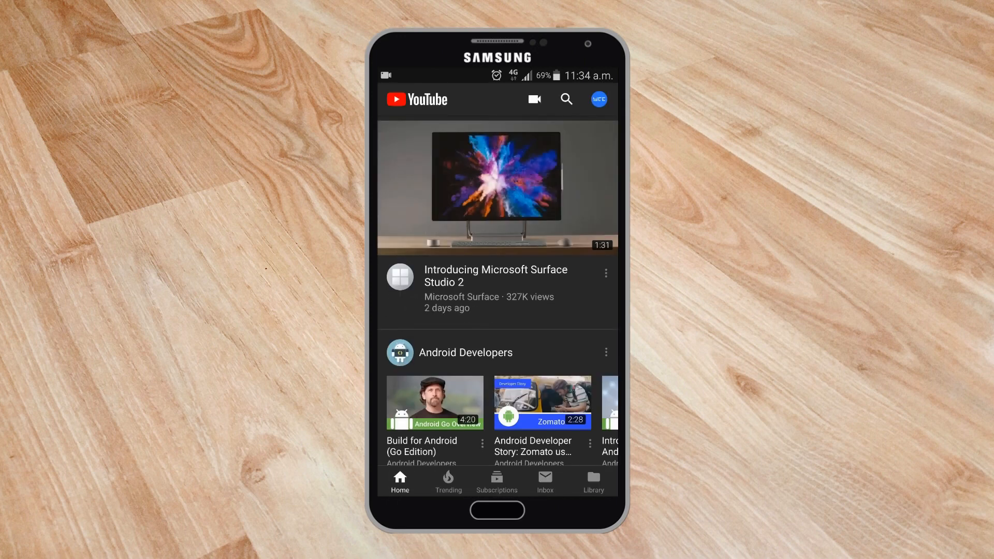
- View the Subscriptions, Inbox, Library and Home tabs in dark theme
click(496, 482)
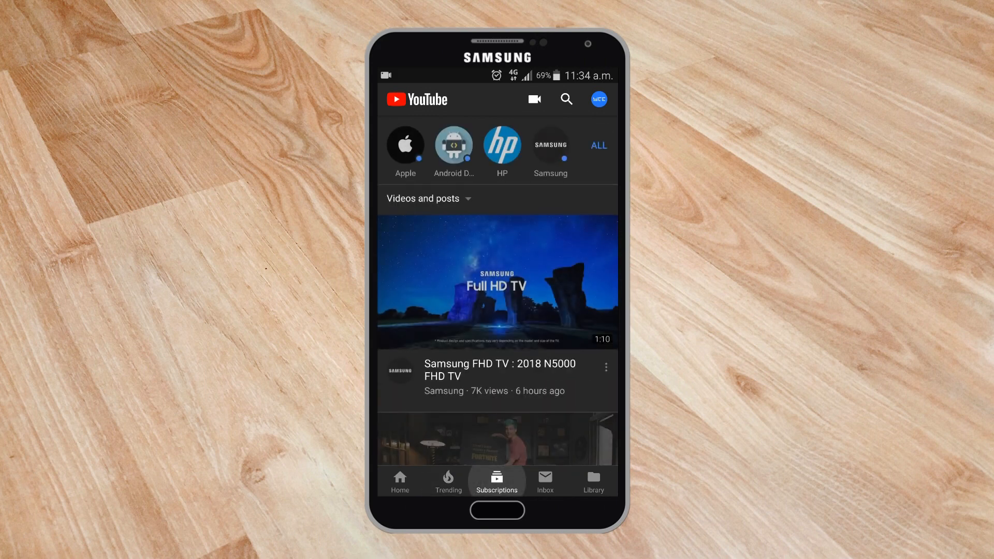
click(544, 482)
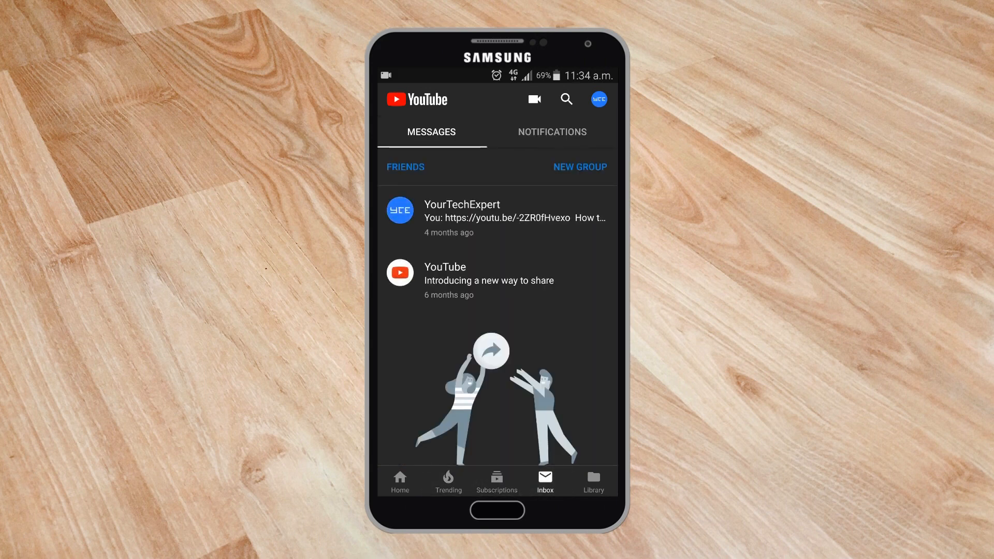
click(592, 480)
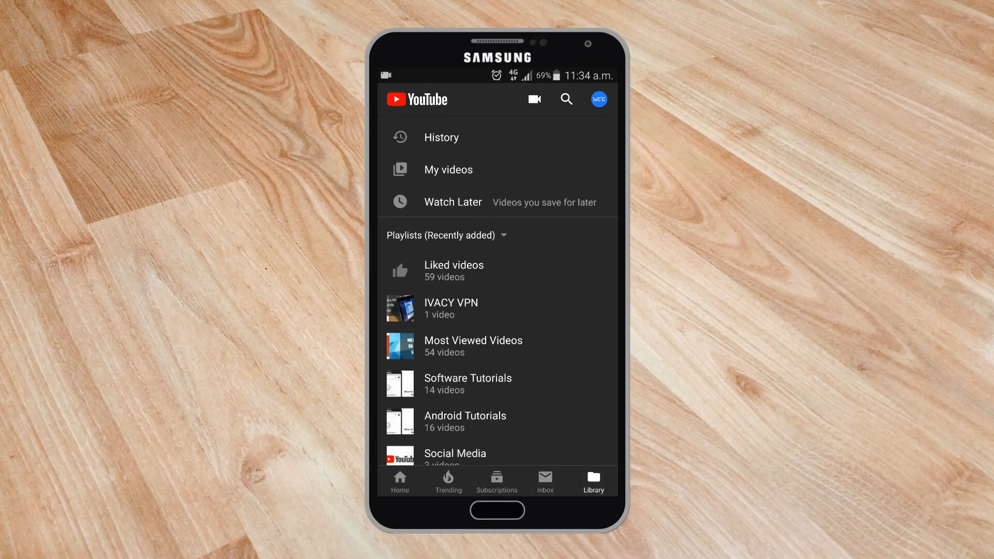
click(400, 485)
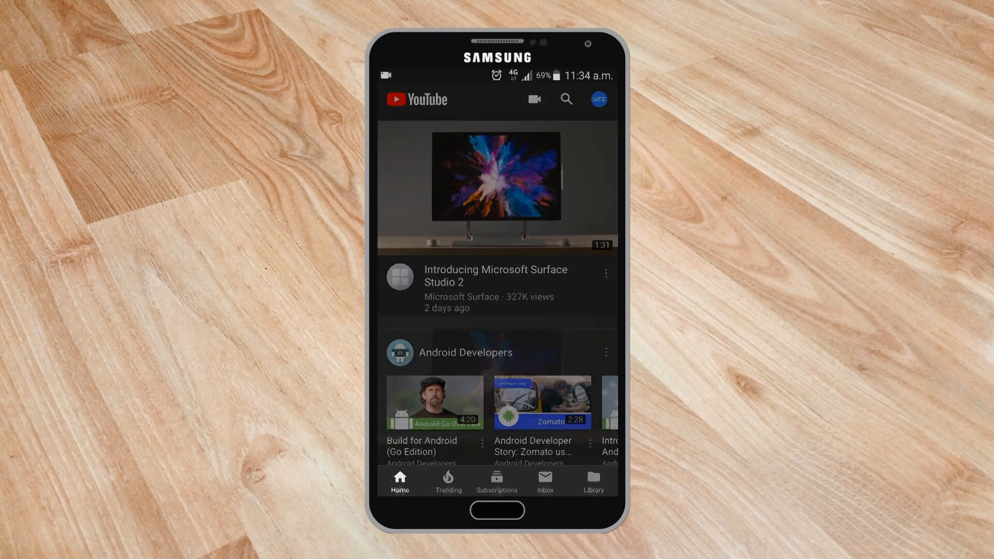
- Play the Introducing Microsoft Surface Studio 2 video and scroll down its watch page
click(496, 188)
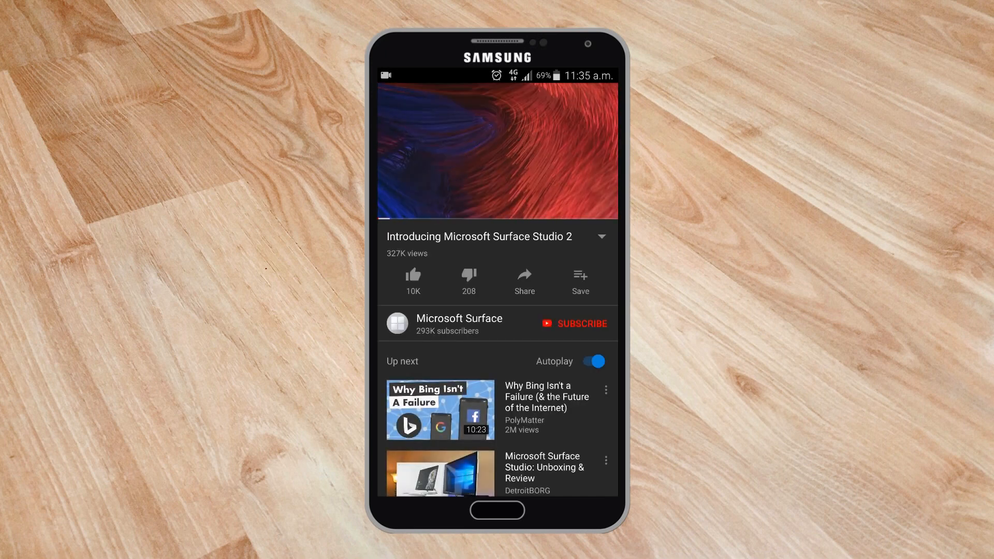
scroll(down, 3)
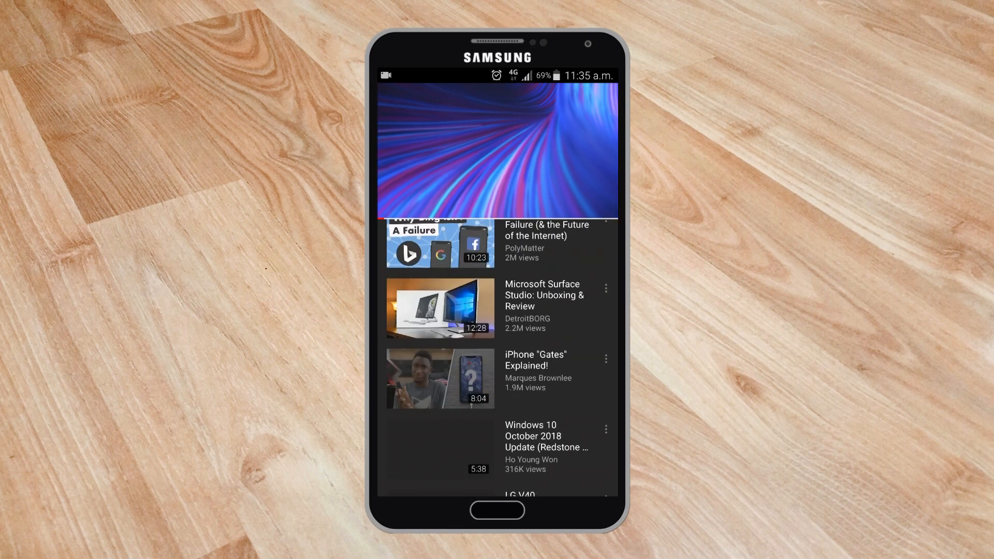
scroll(down, 3)
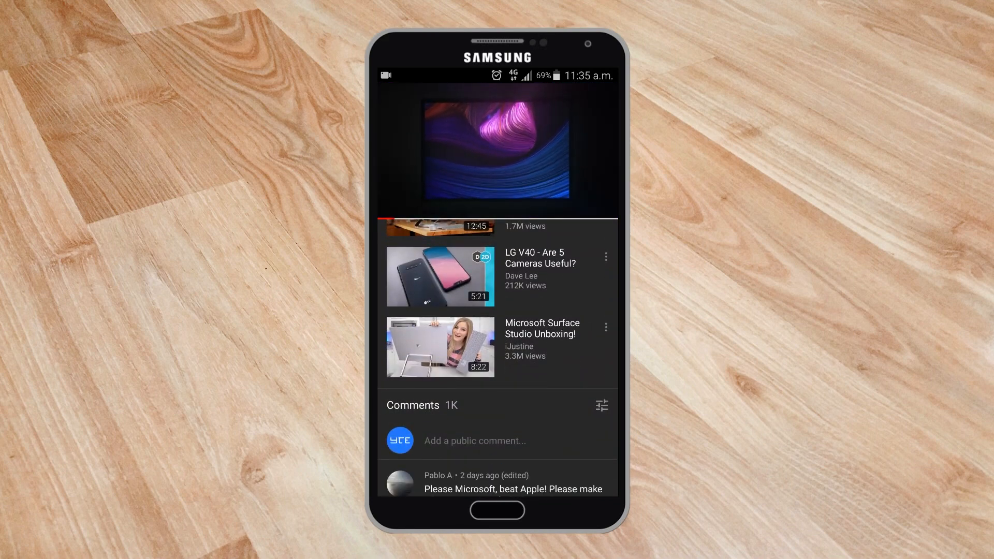
scroll(down, 3)
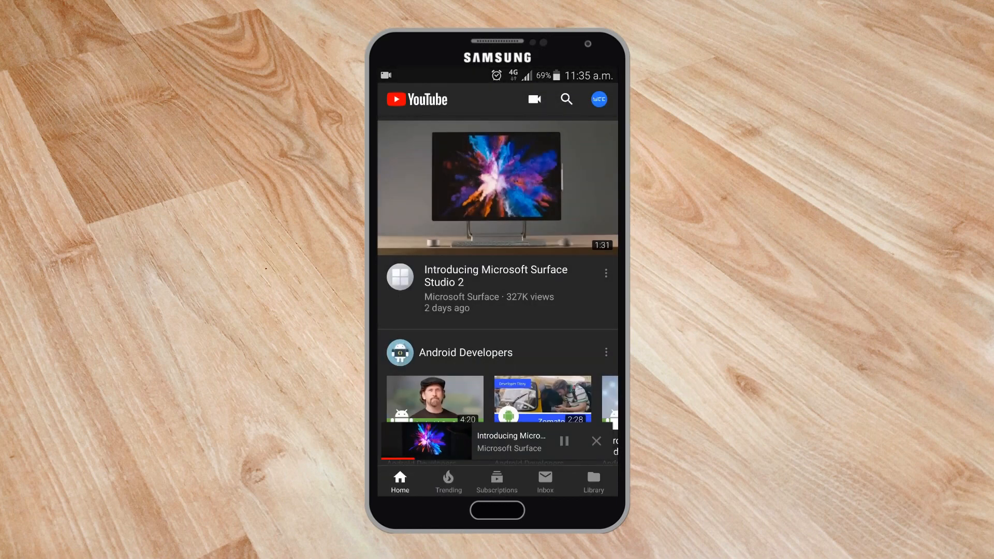
- Close the miniplayer, search 'yourtechexpert', and open the Your Tech Expert channel
click(595, 441)
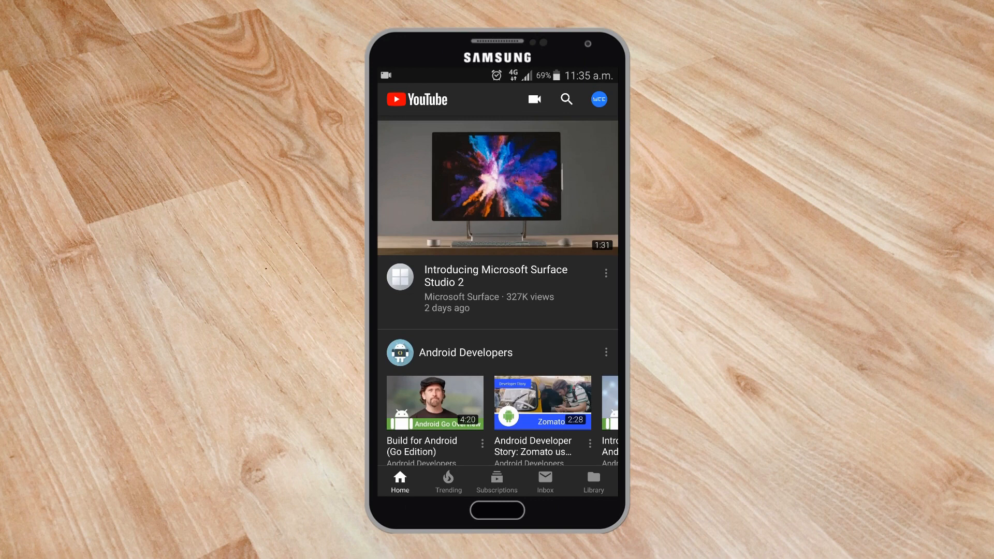
text(yourtechexpert)
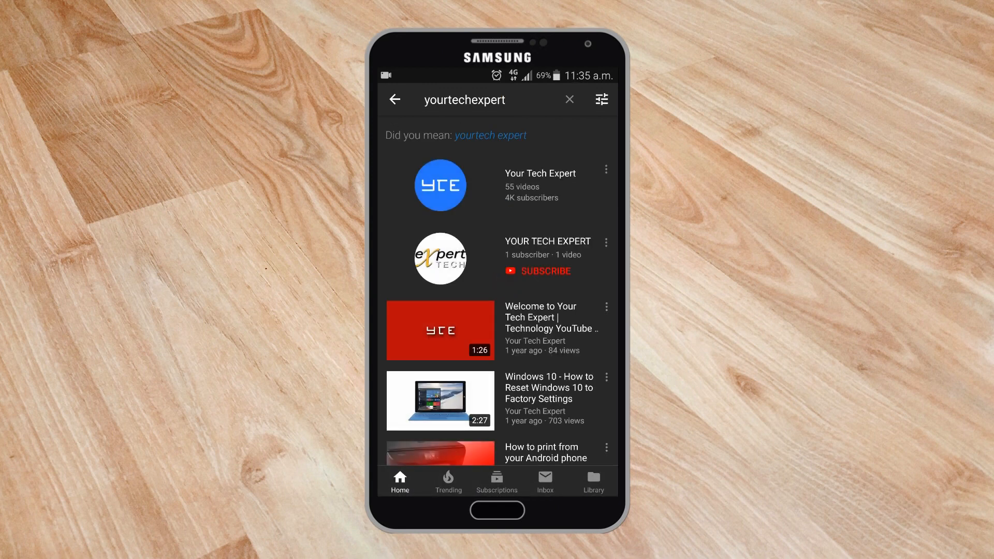
click(440, 184)
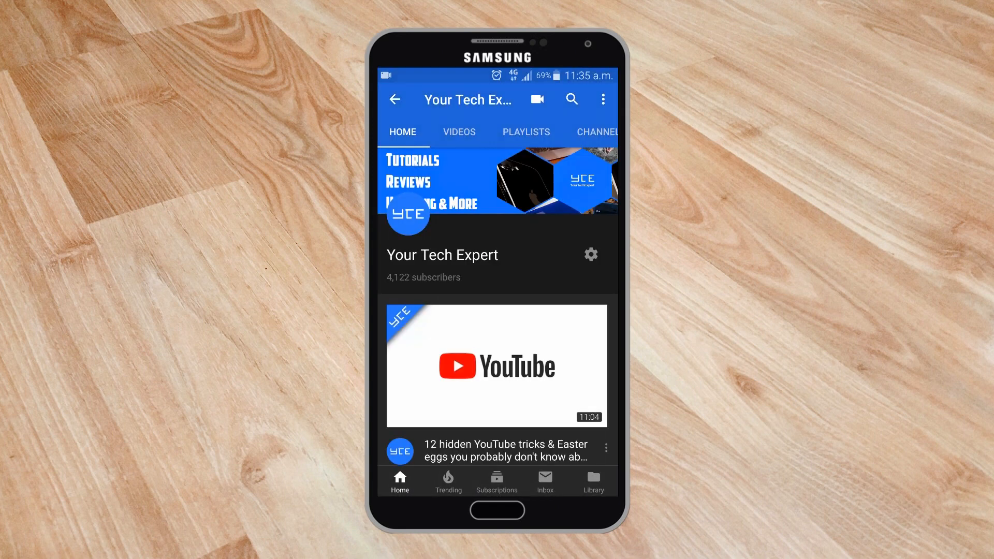
click(458, 132)
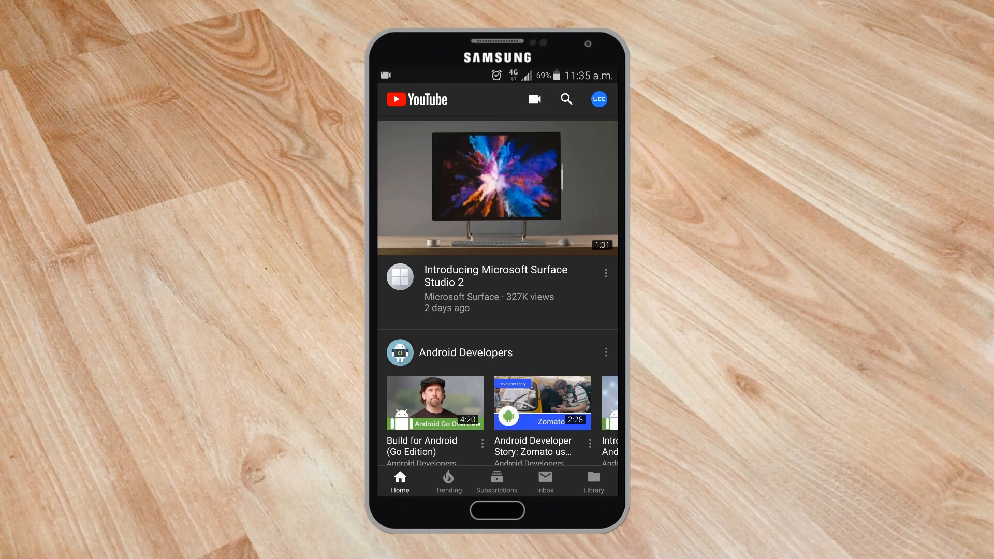
- Switch off Dark theme in the app's General settings and leave Settings
click(597, 99)
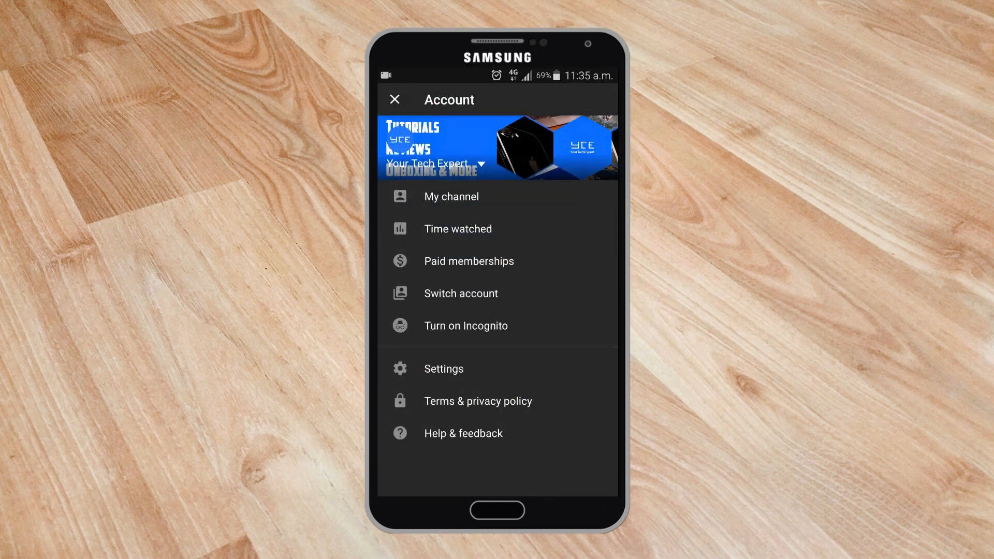
click(394, 99)
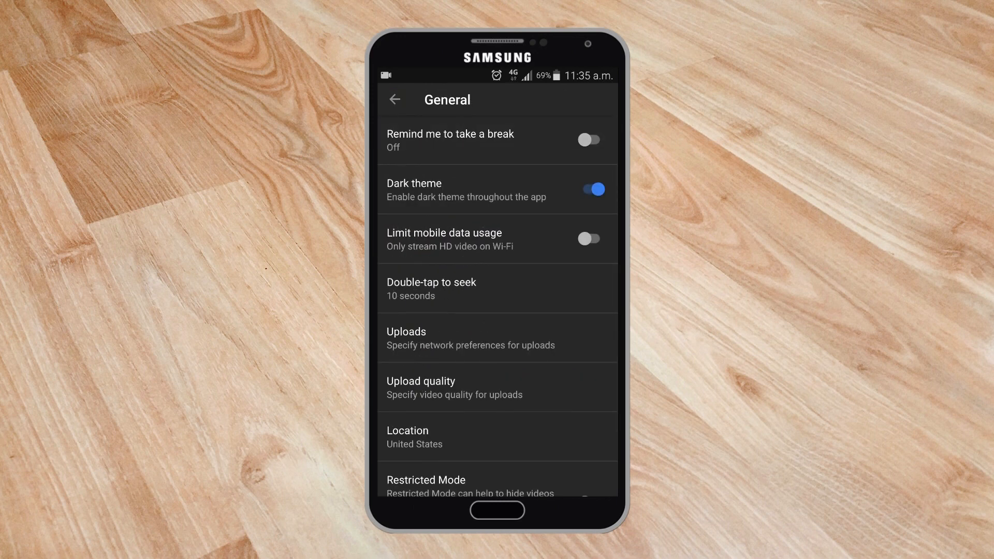
click(589, 189)
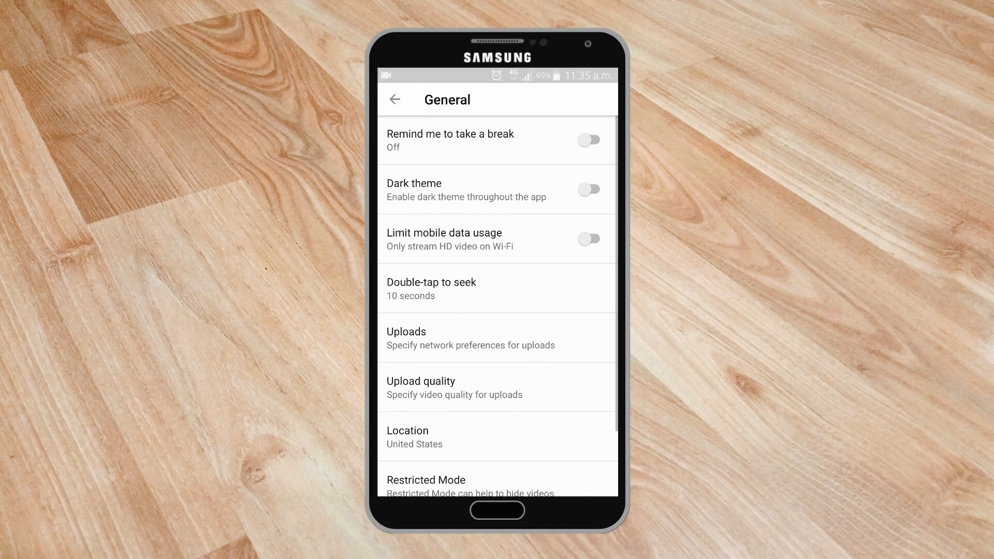
click(394, 100)
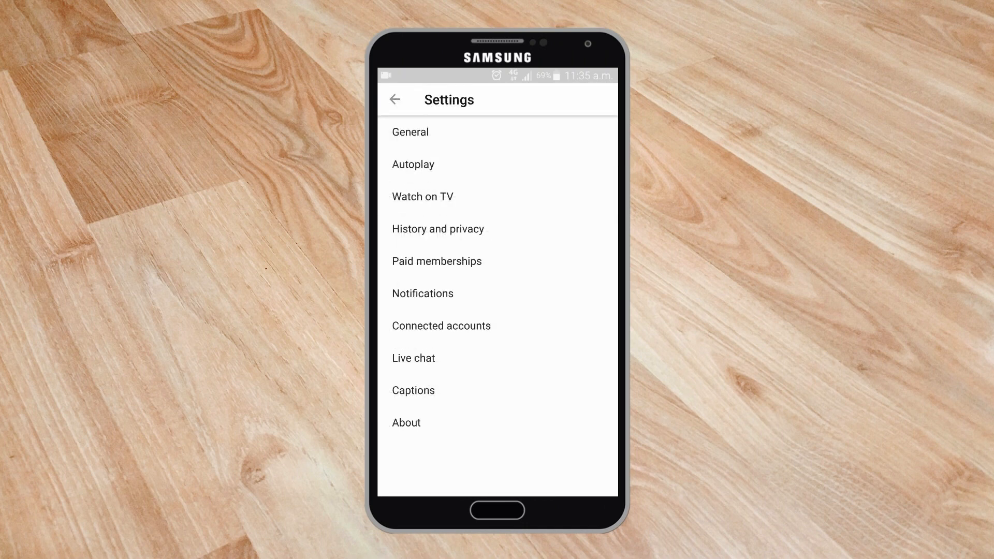
click(394, 99)
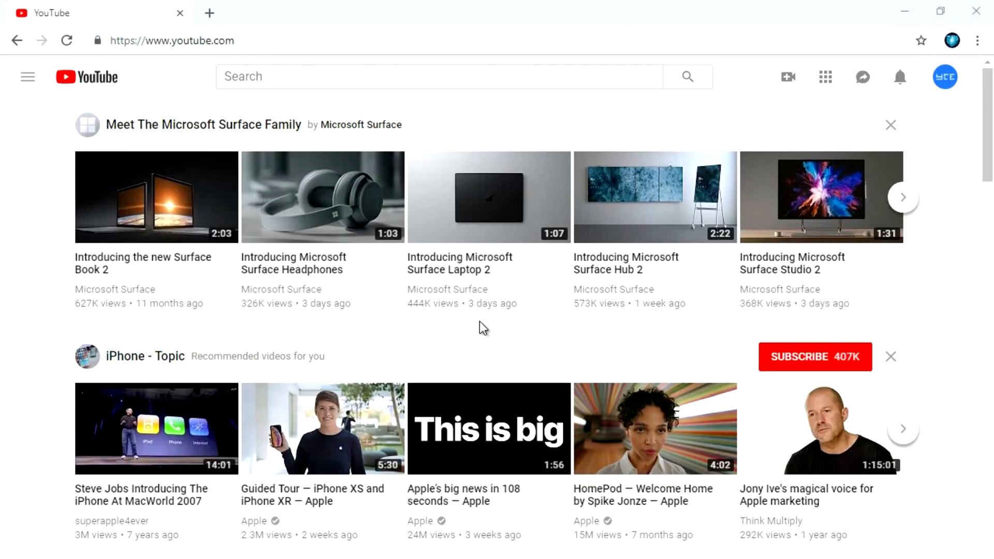
mouse_move(944, 77)
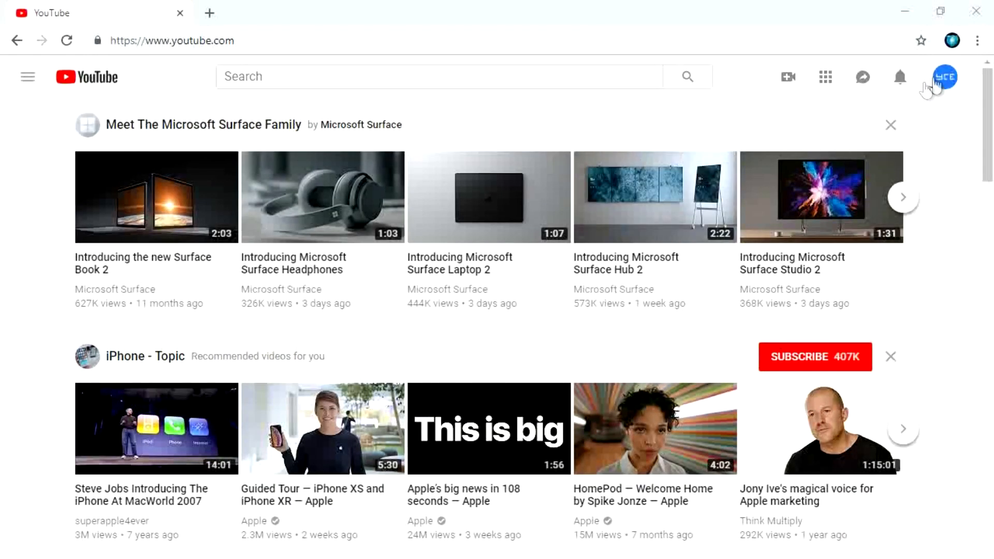
- Turn on Dark theme from the avatar menu on youtube.com
click(944, 77)
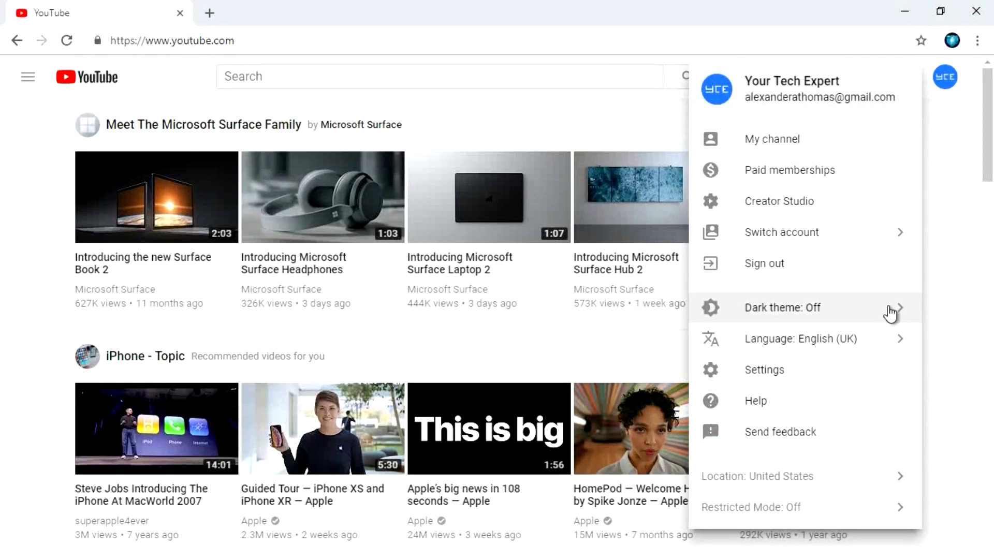
click(782, 307)
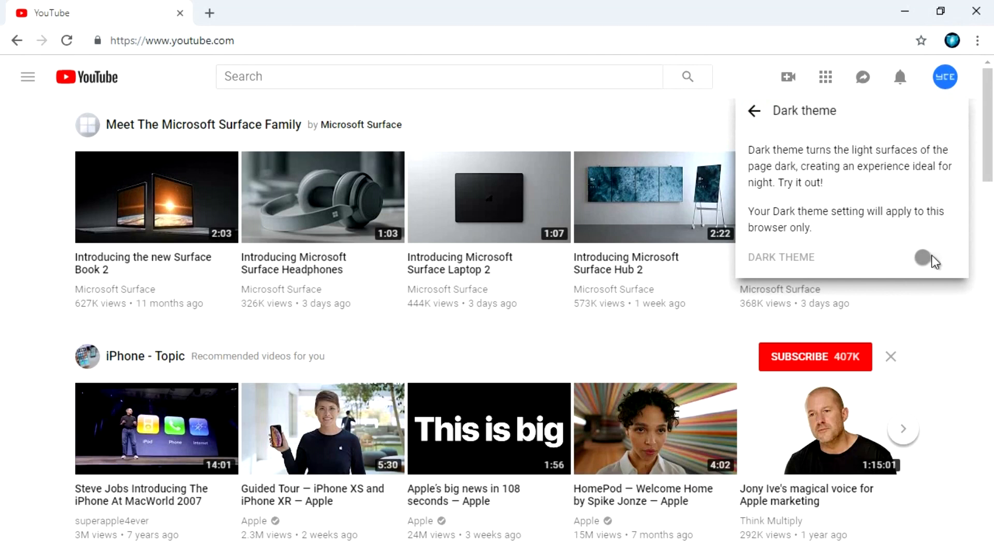
click(922, 257)
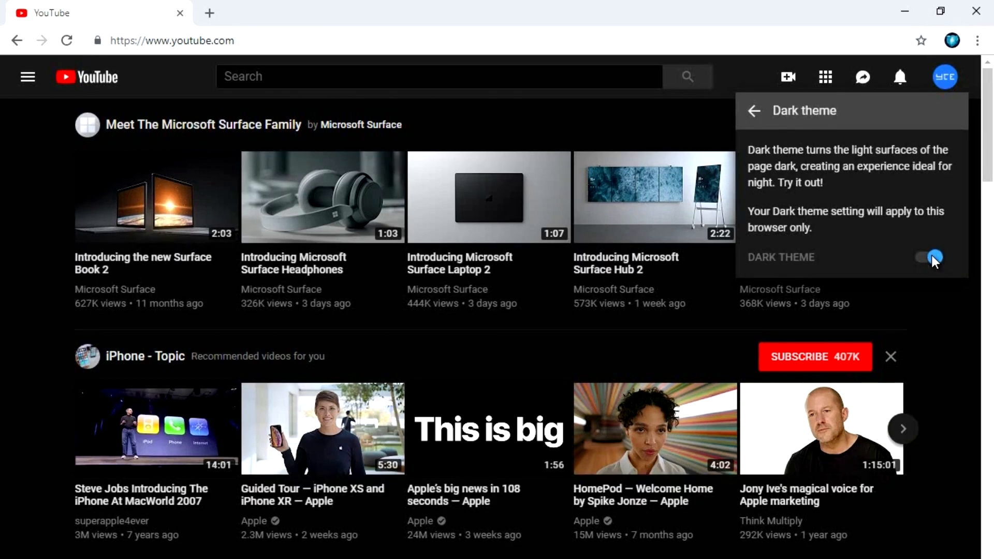